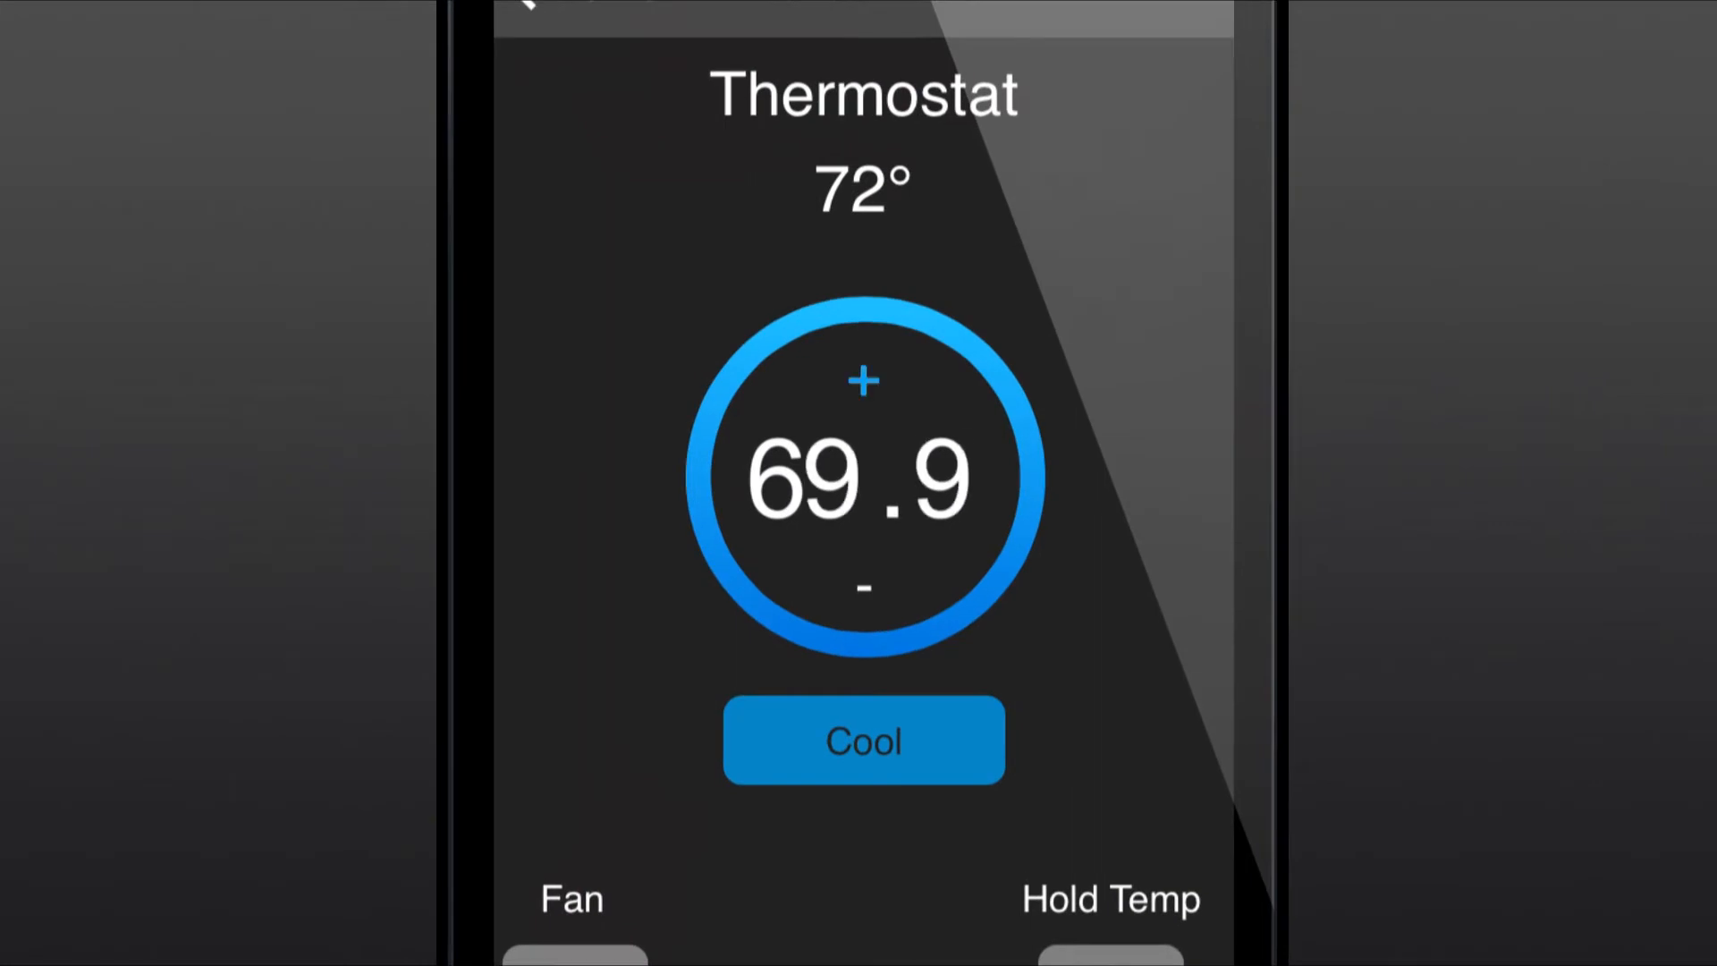
- Open the portal's Devices > Thermostats page to view the 70° reading and 69° Heat setpoint
left_click(864, 381)
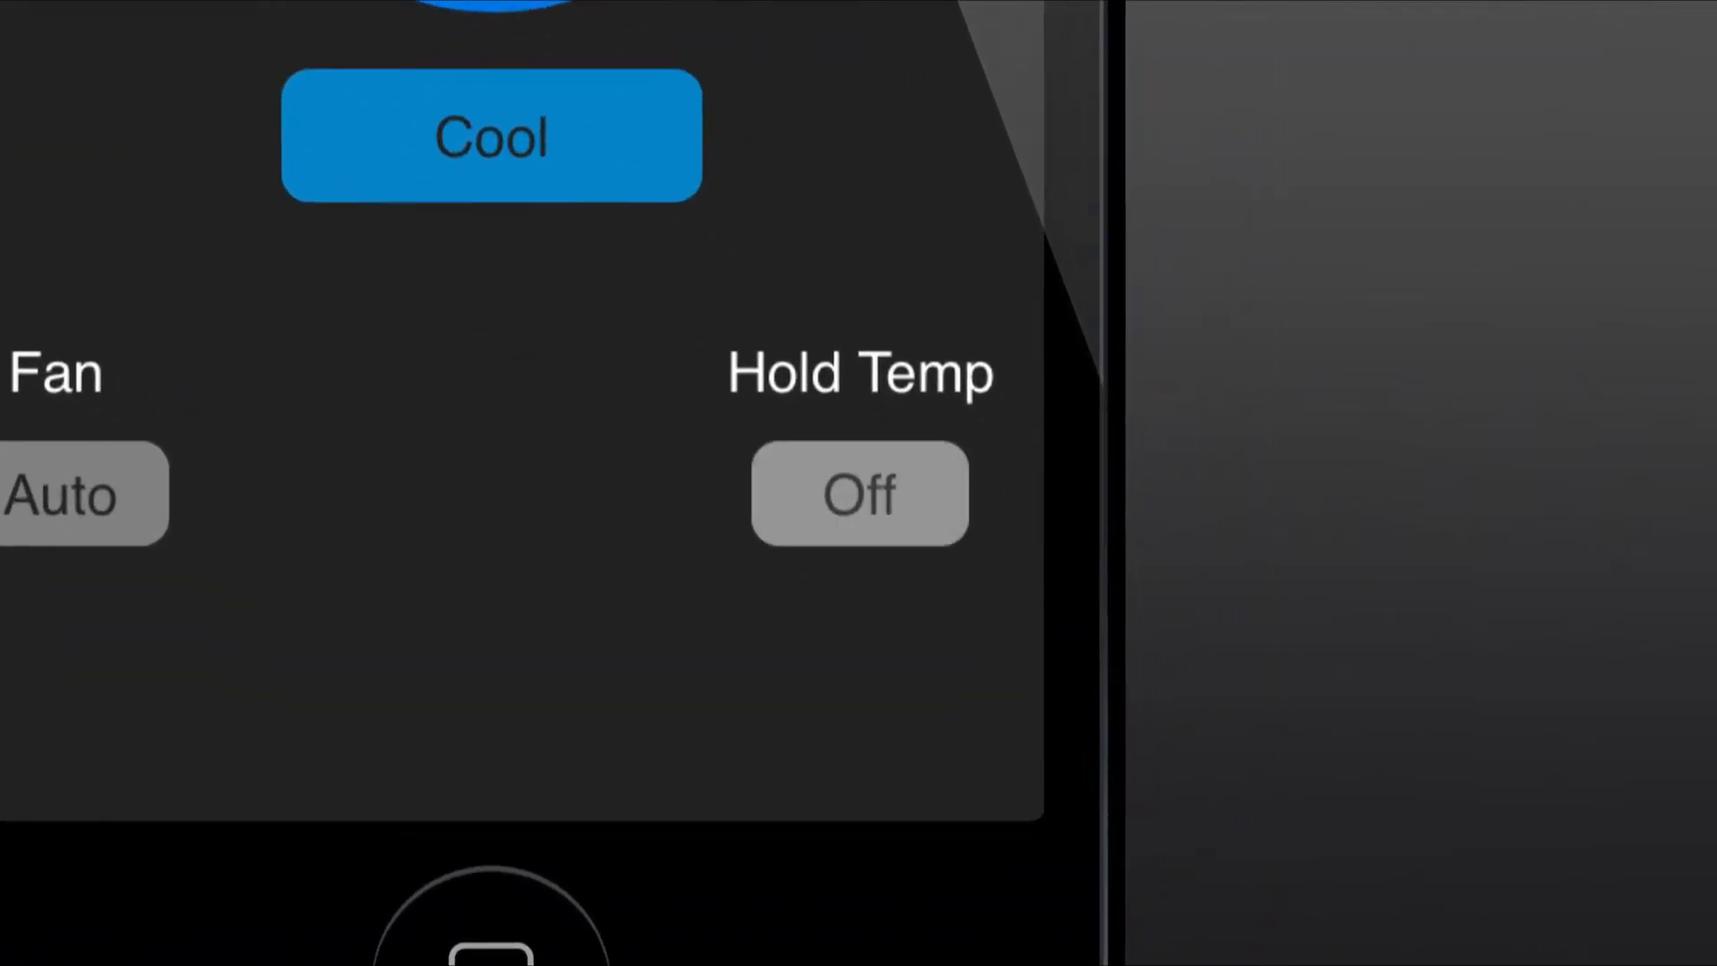
left_click(863, 492)
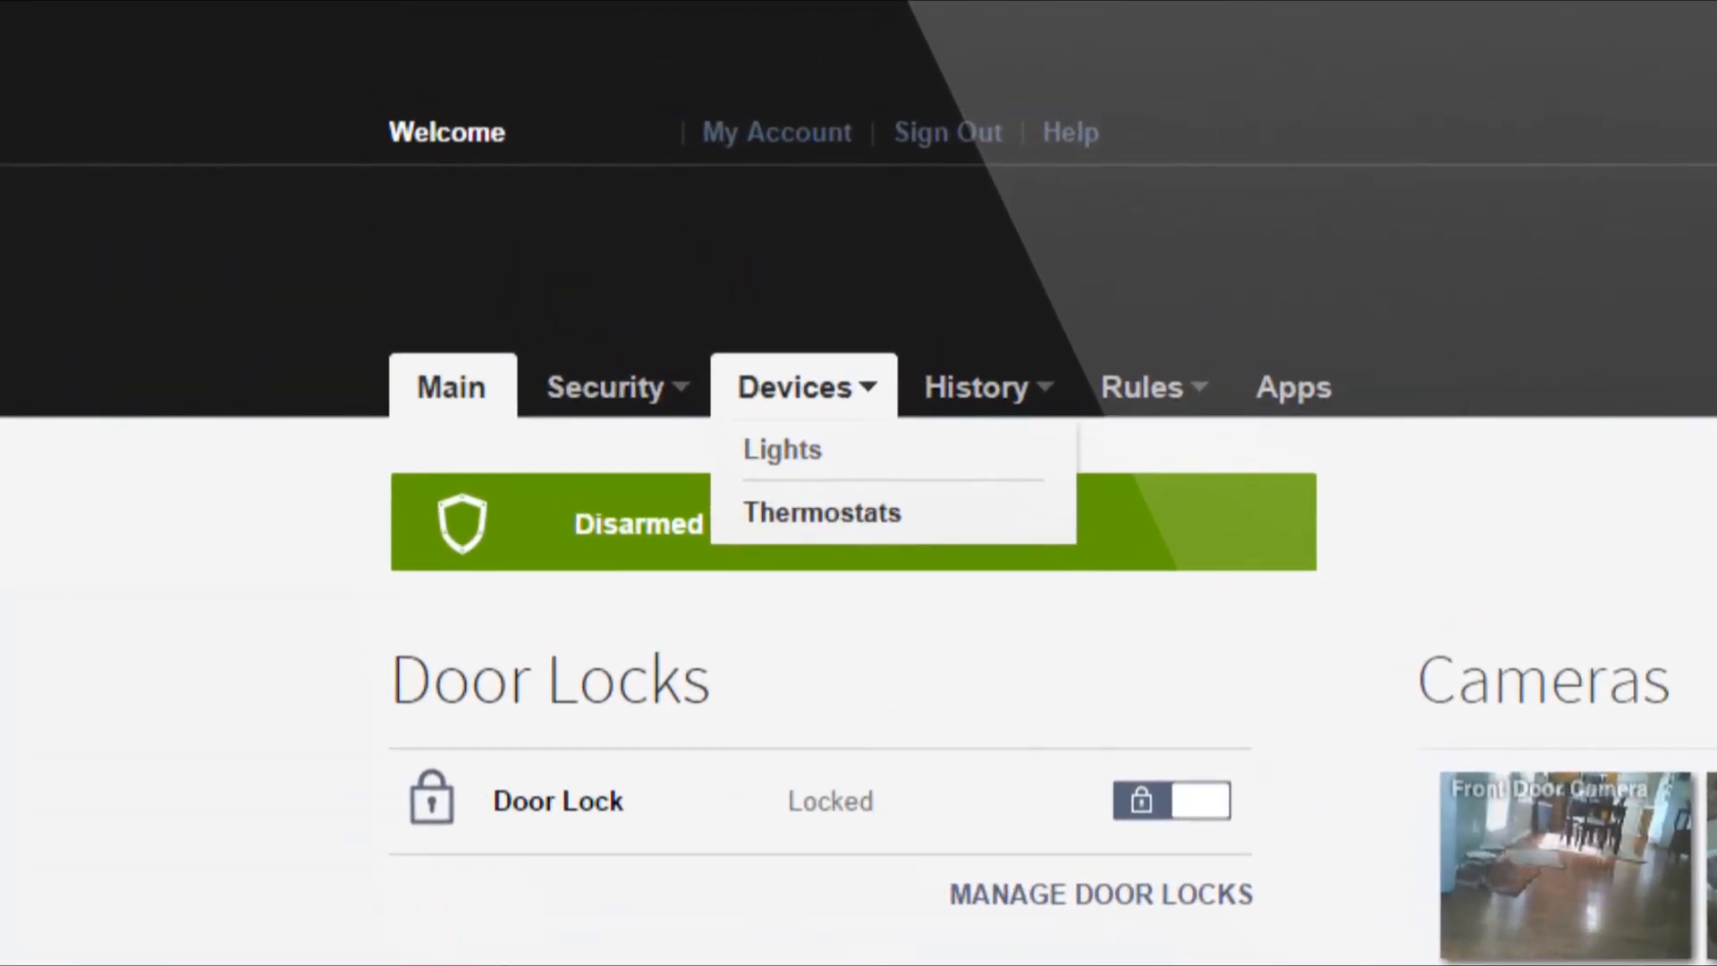
left_click(821, 512)
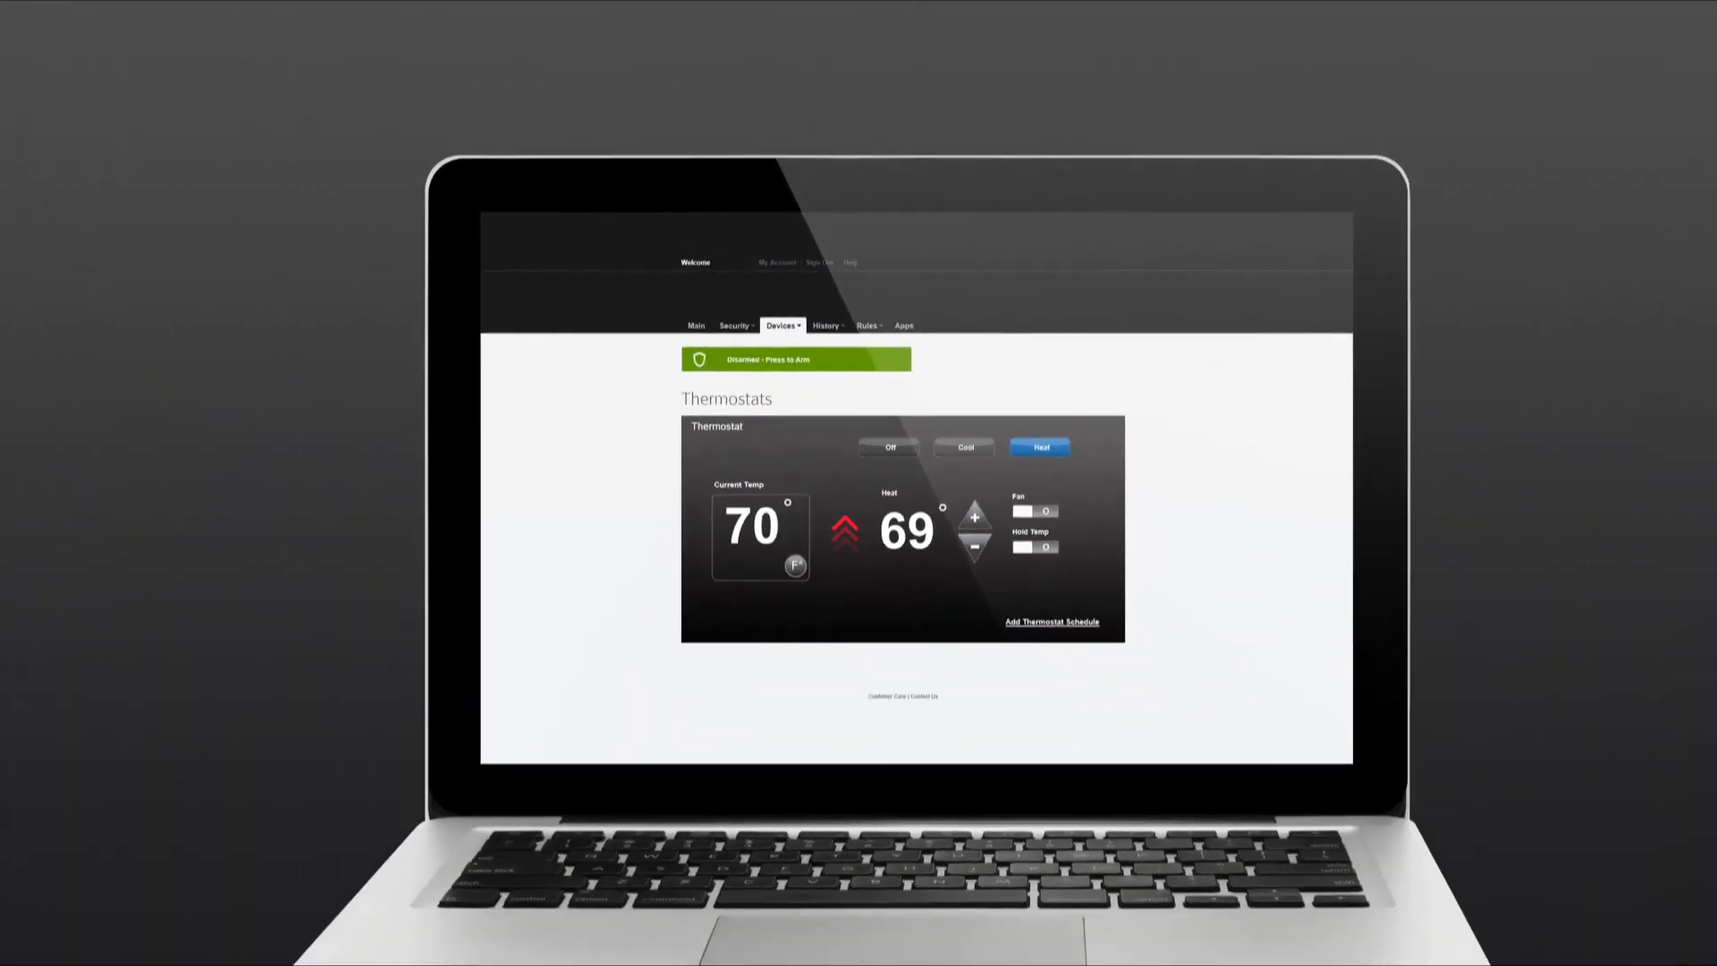